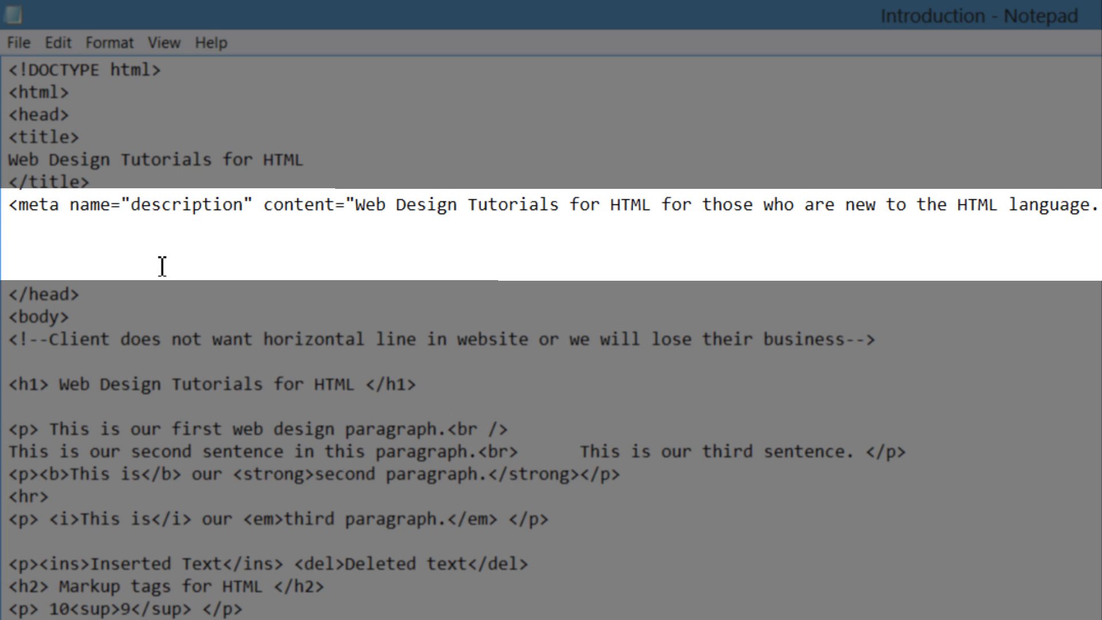
# Step: Start the keywords tag by writing <meta name="keywords" content=" on the line below the description tag
pyautogui.write('<')
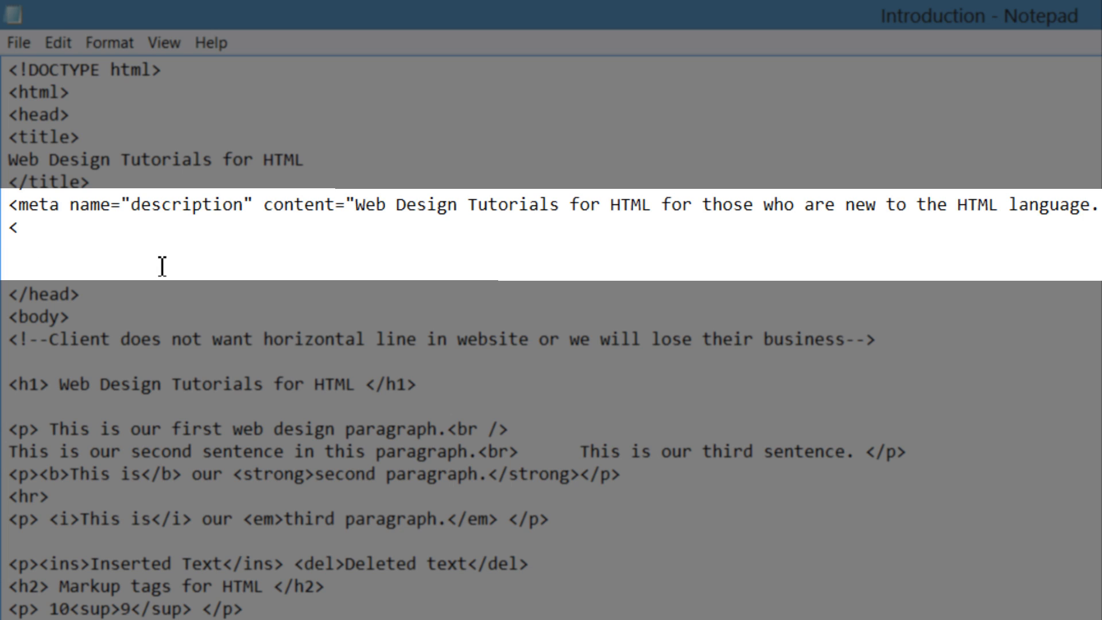
pyautogui.write('meta')
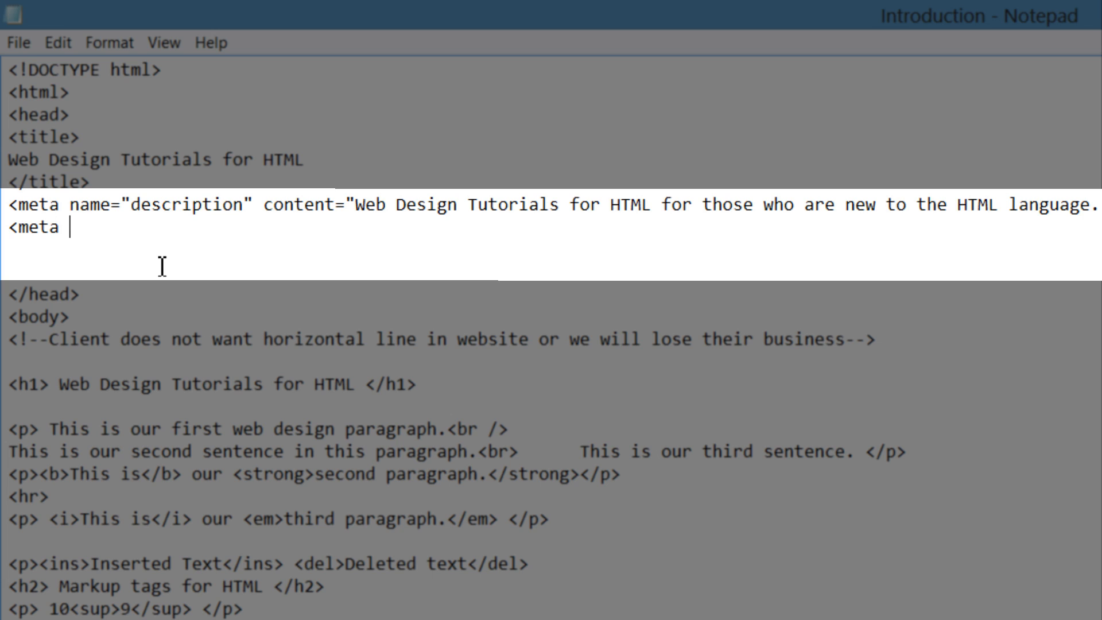
pyautogui.write('name="')
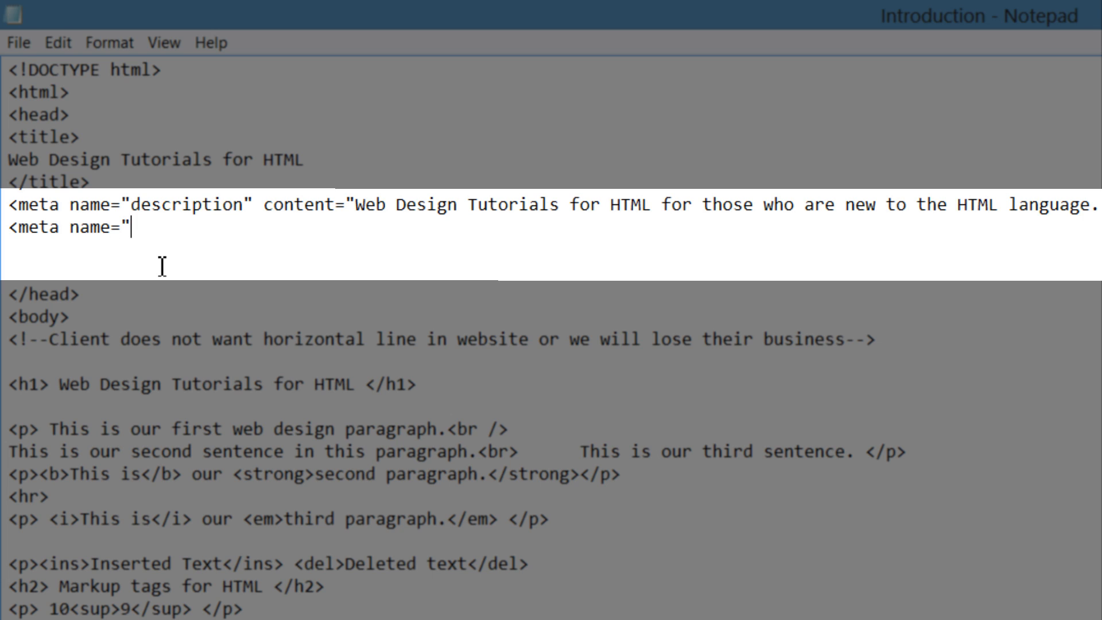
pyautogui.write('keywords"')
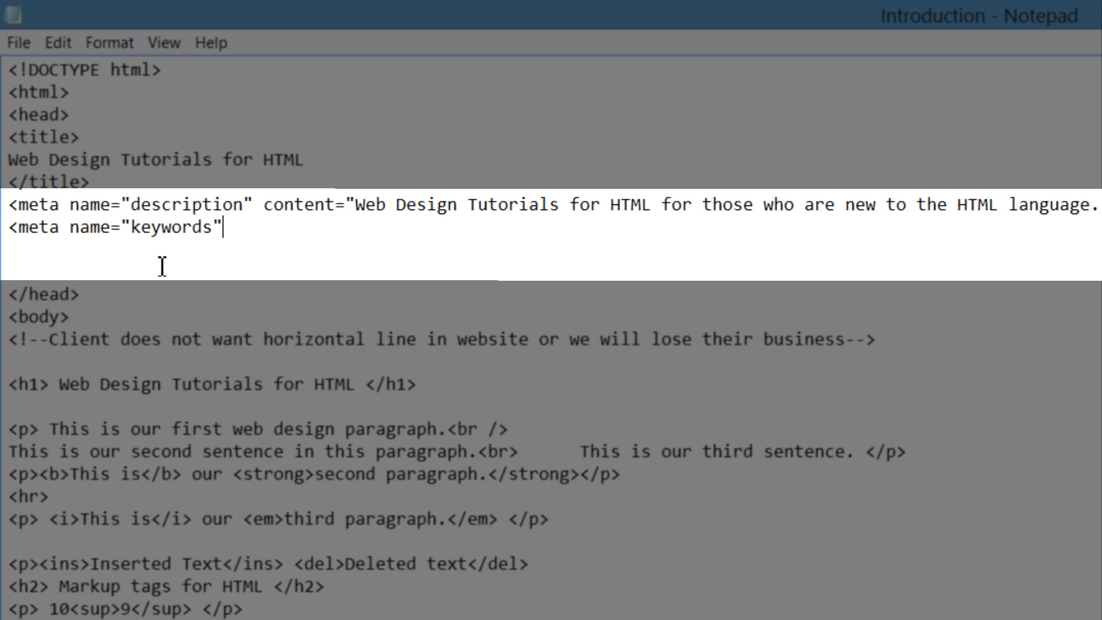
pyautogui.write('content')
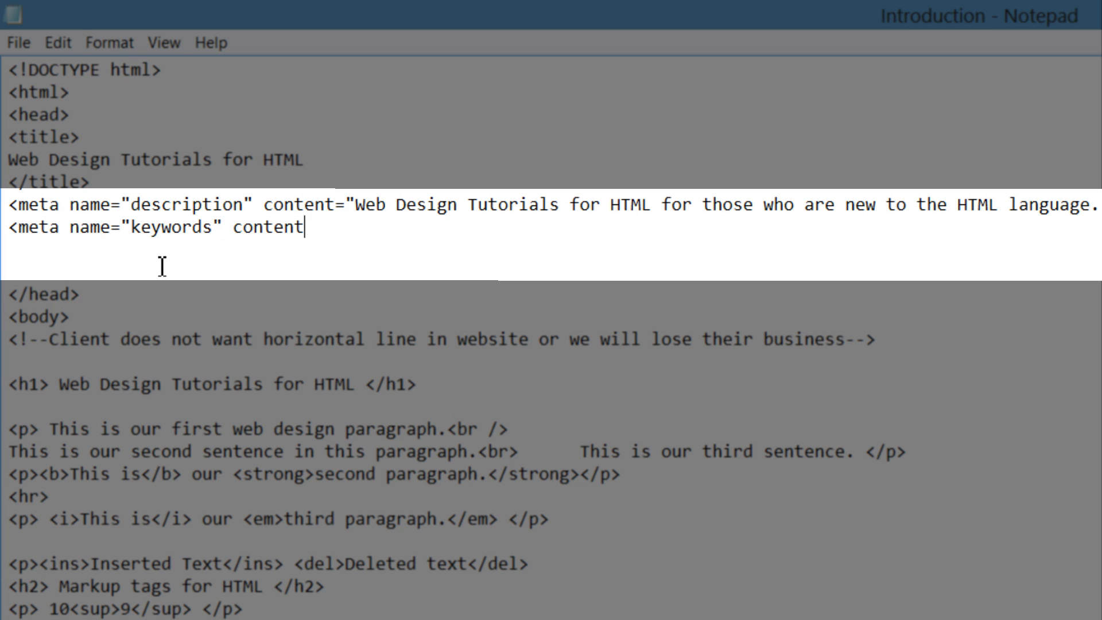
pyautogui.write('="')
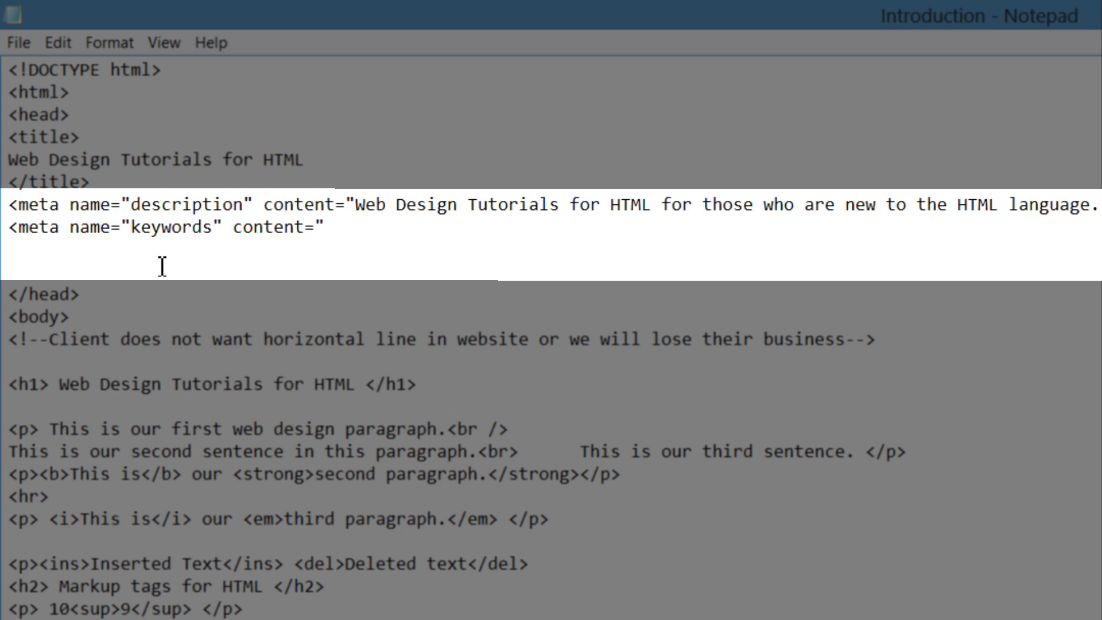
pyautogui.click(324, 227)
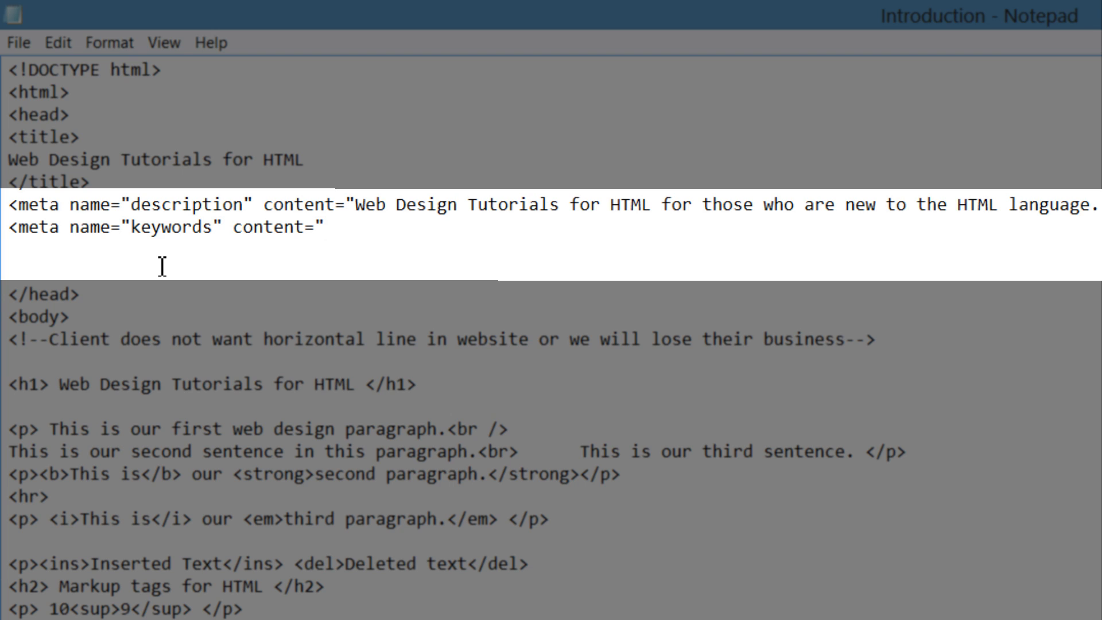
# Step: Enter the first keywords "Design, Websites," inside the content value
pyautogui.write('DEsig')
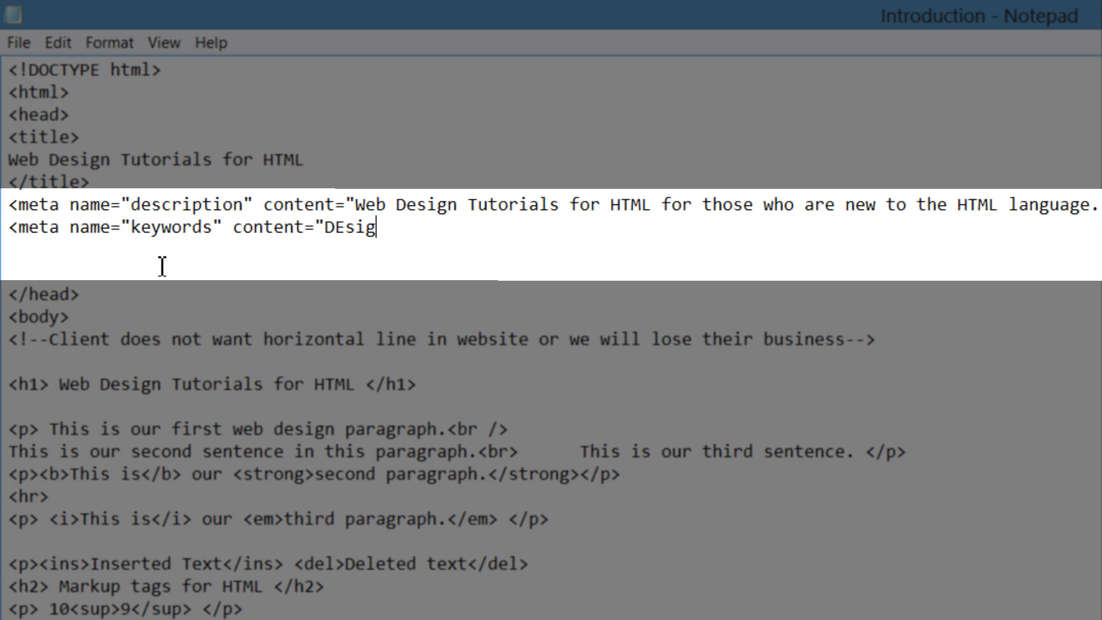
pyautogui.write('Design')
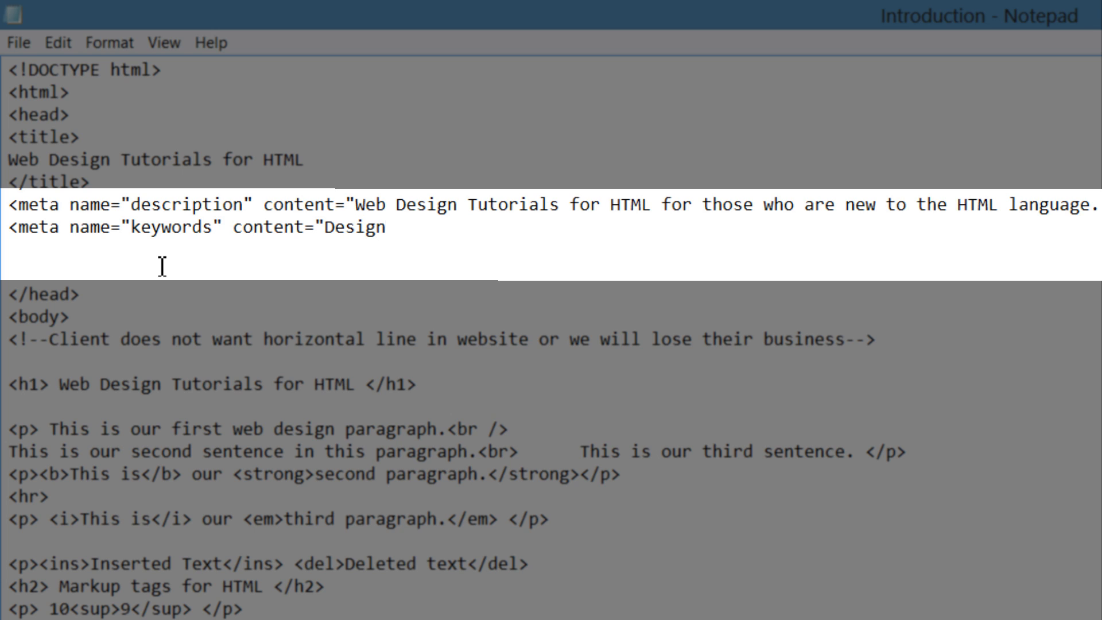
pyautogui.write(',')
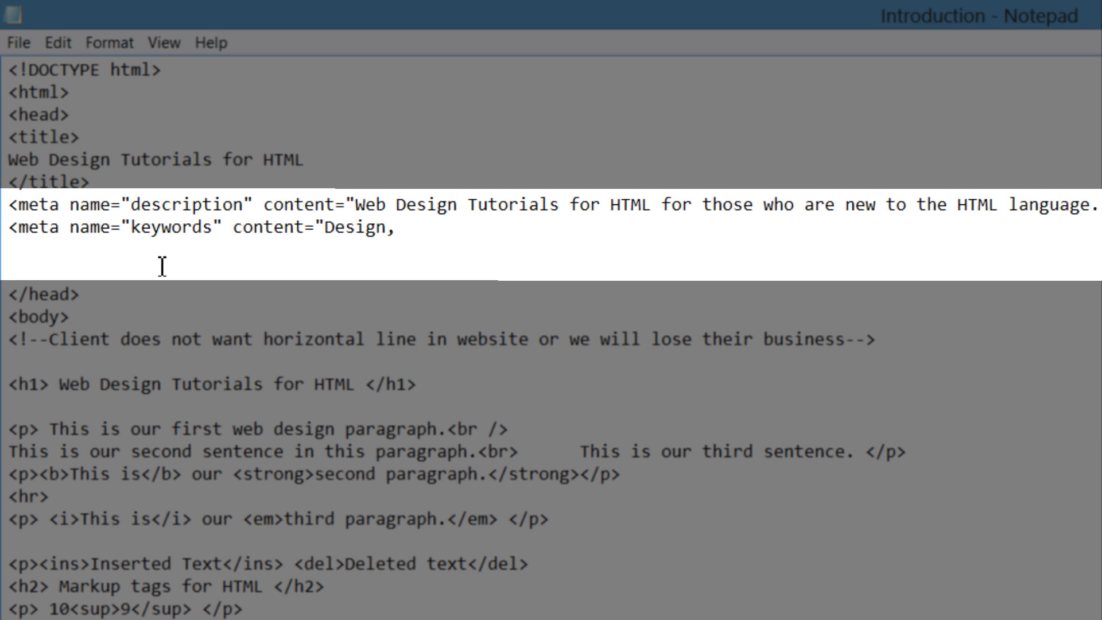
pyautogui.write('WEb')
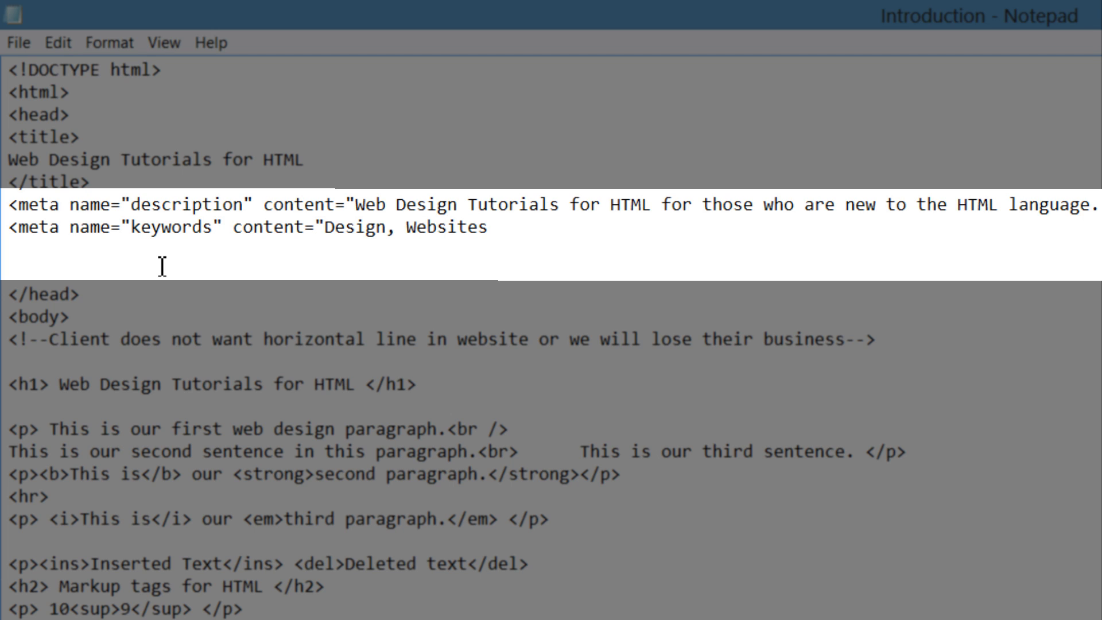
pyautogui.write(',')
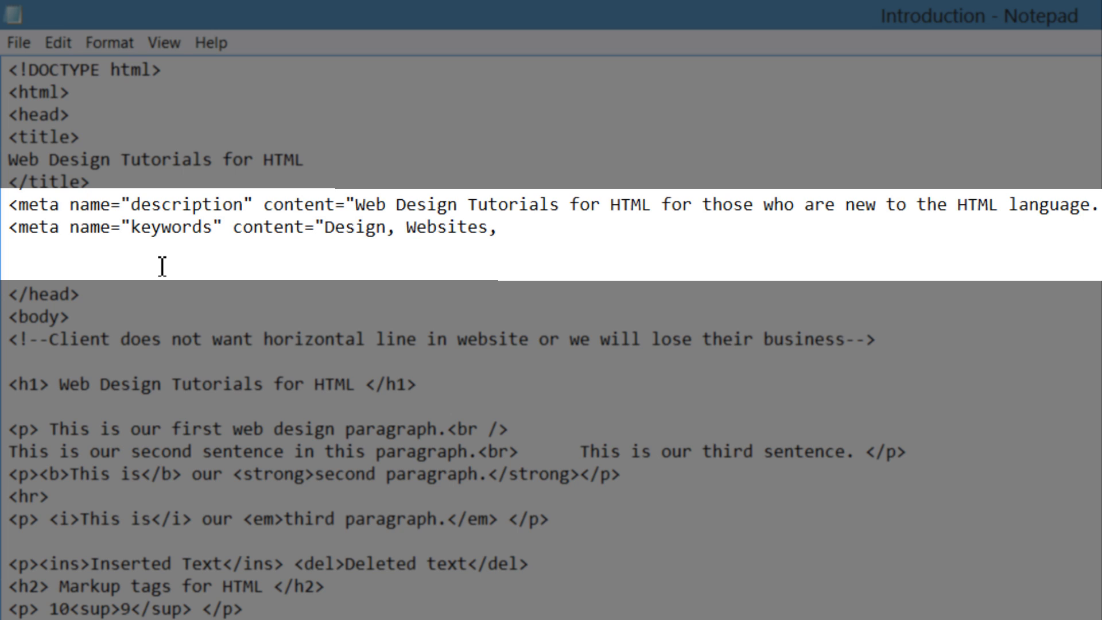
# Step: Add the keyword "Web Design Tutorials," after Websites
pyautogui.write('W')
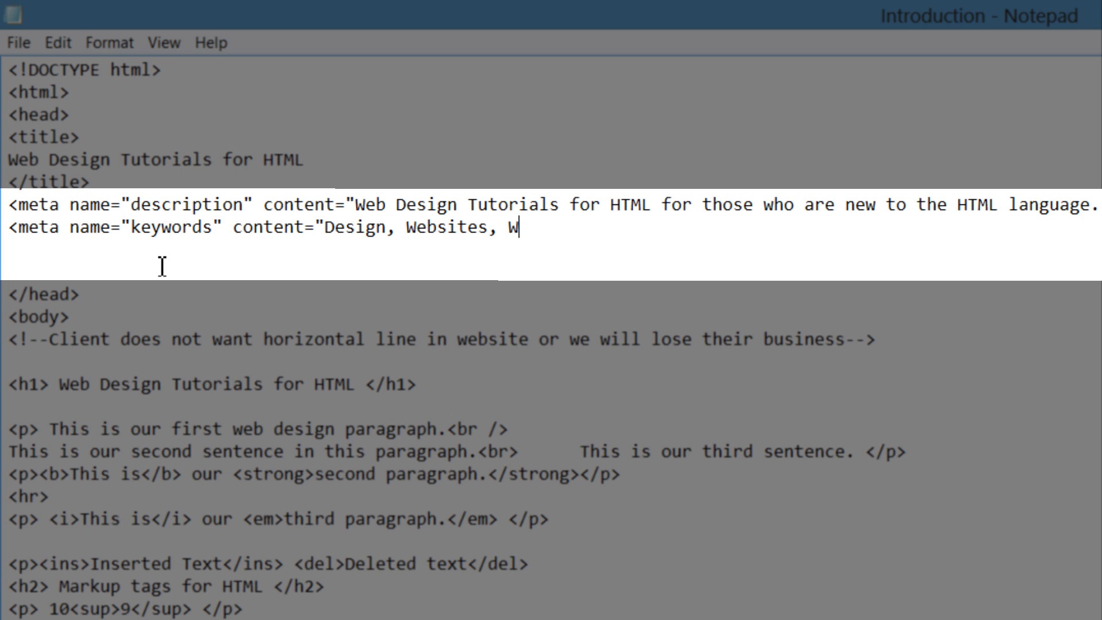
pyautogui.write('eb Desi')
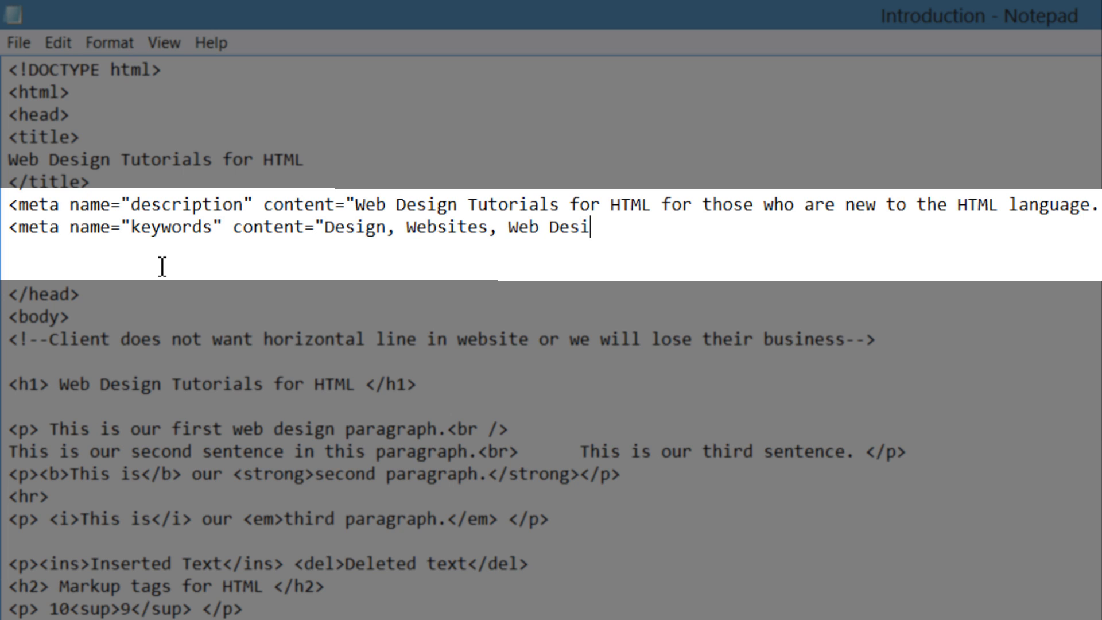
pyautogui.write('gn Tutori')
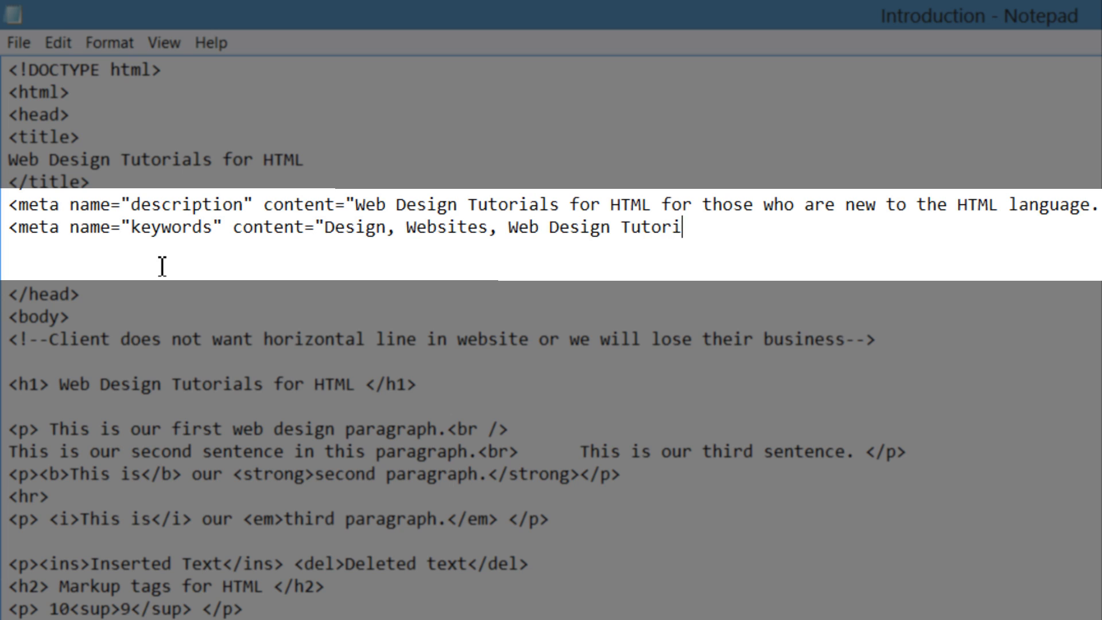
pyautogui.write('als,')
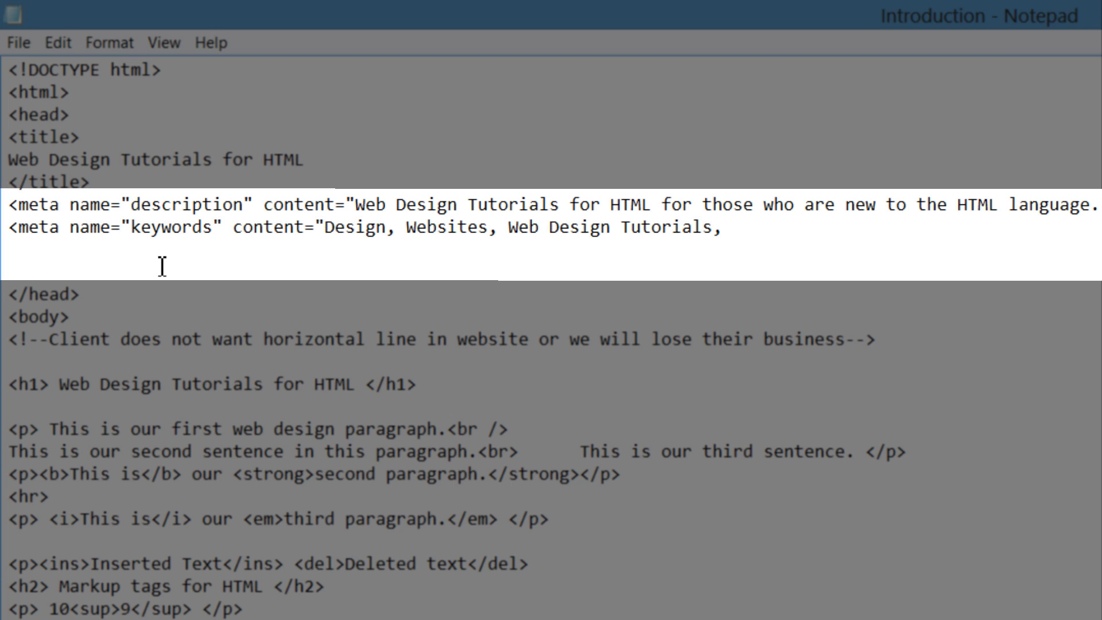
pyautogui.click(734, 226)
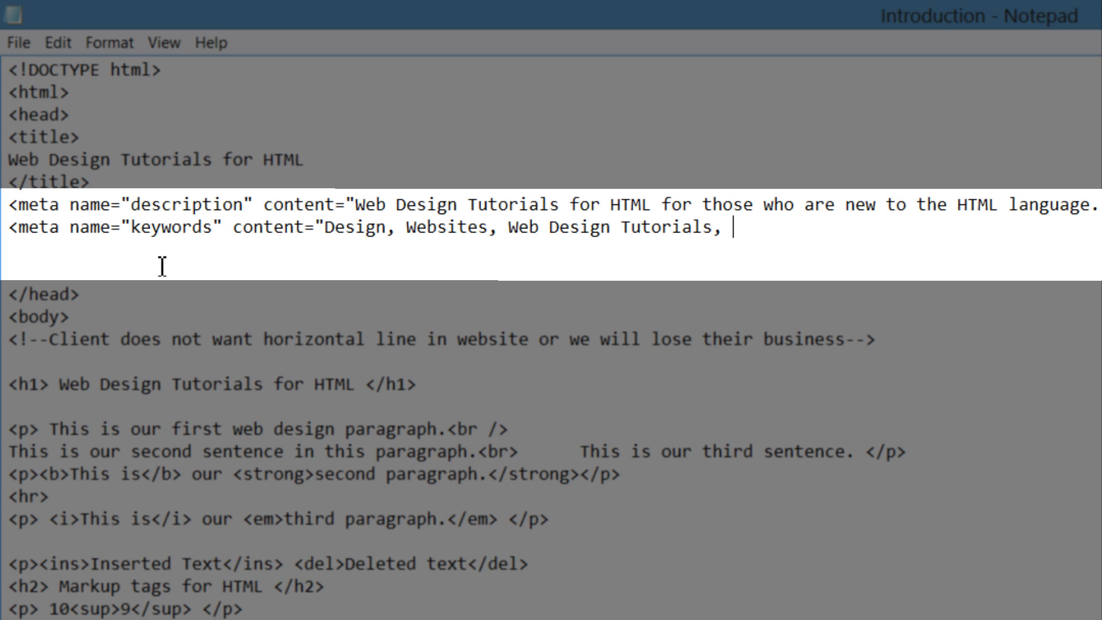
# Step: Add the final keyword "Tutorials for HTML" and close the content value with a quote
pyautogui.write('Ttuor')
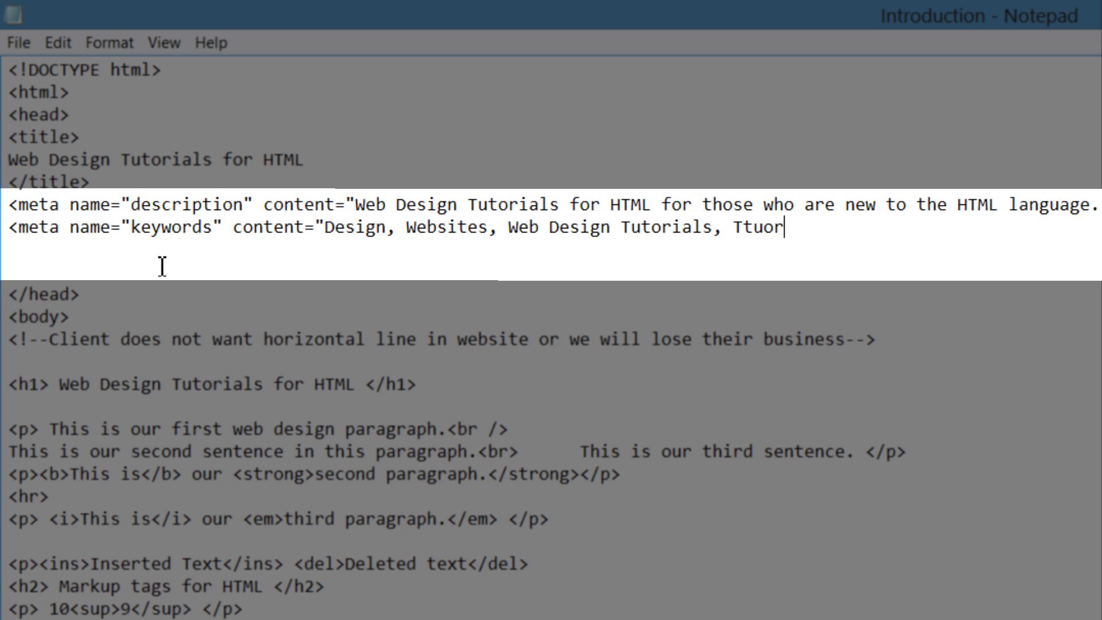
pyautogui.write('Tutorials')
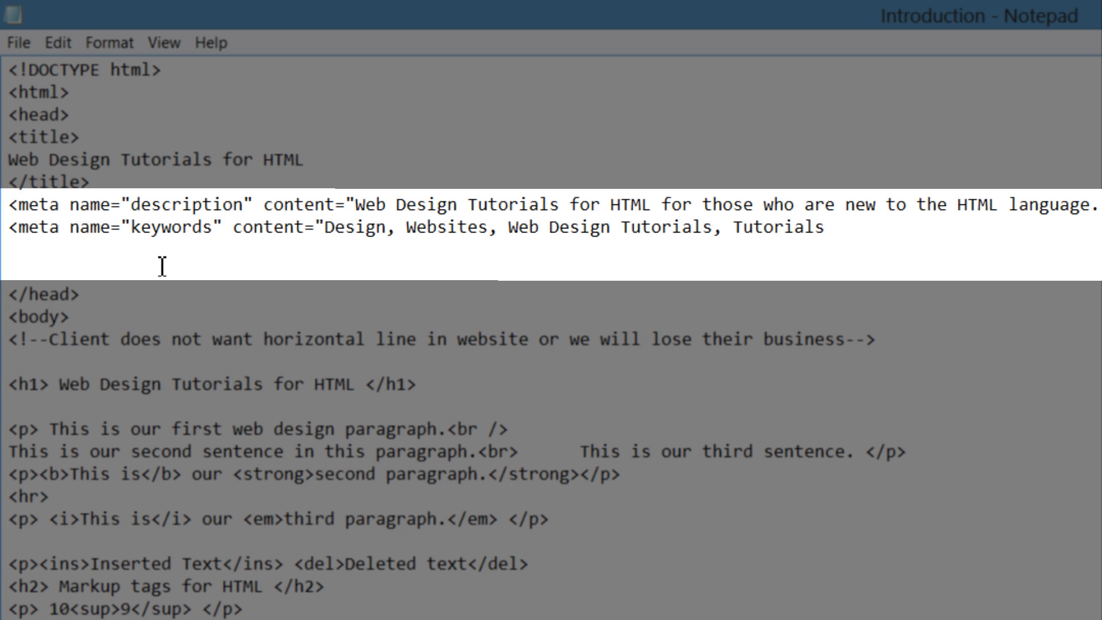
pyautogui.write('for HTML')
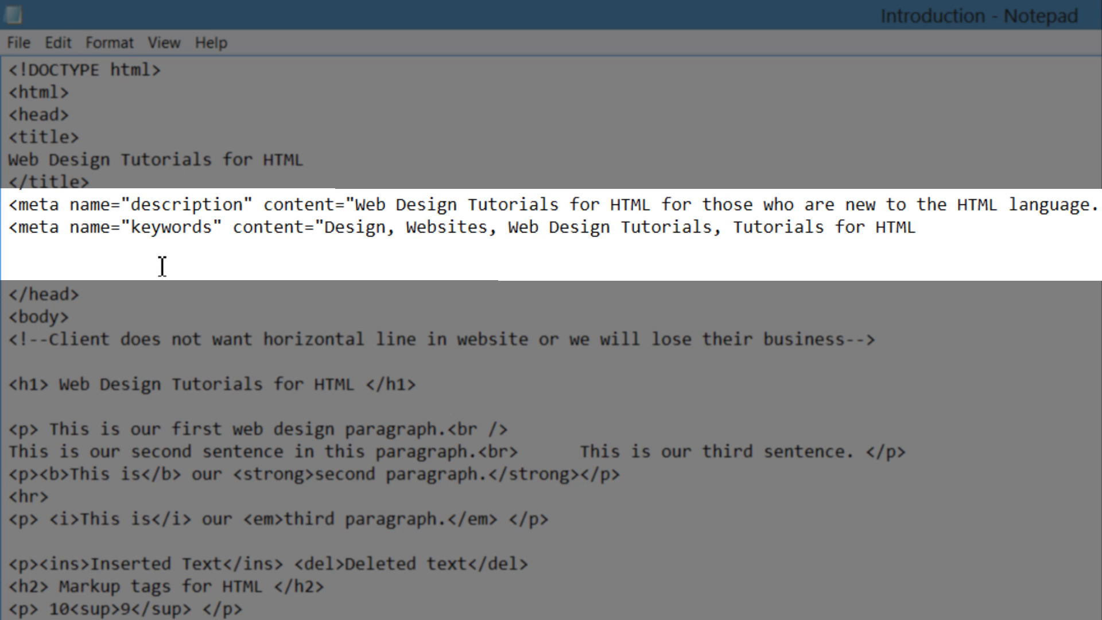
pyautogui.write('"')
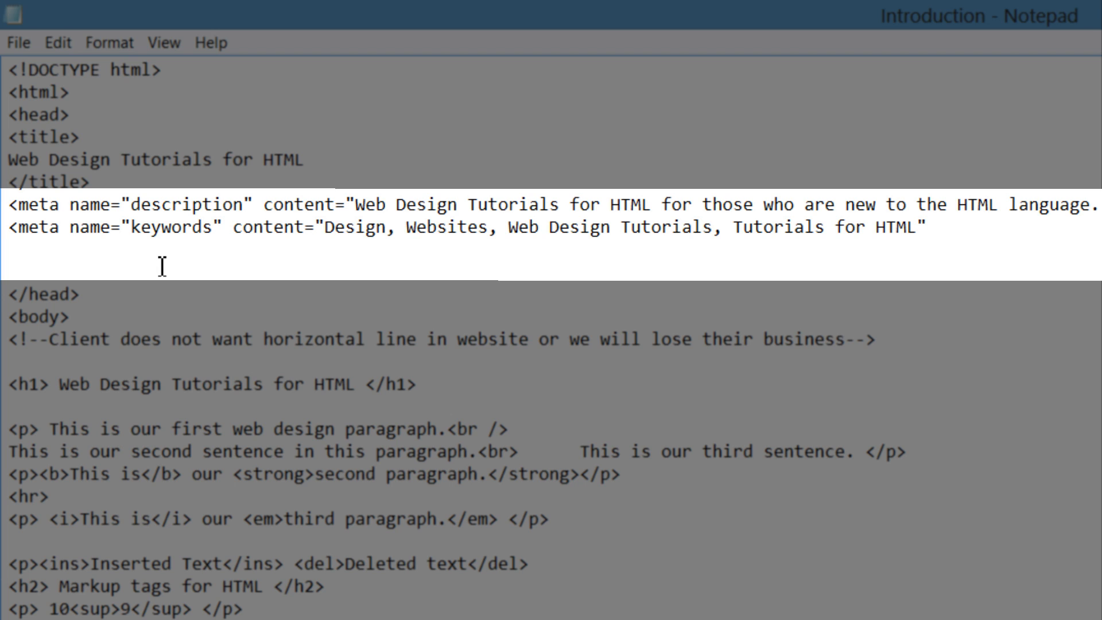
pyautogui.click(926, 227)
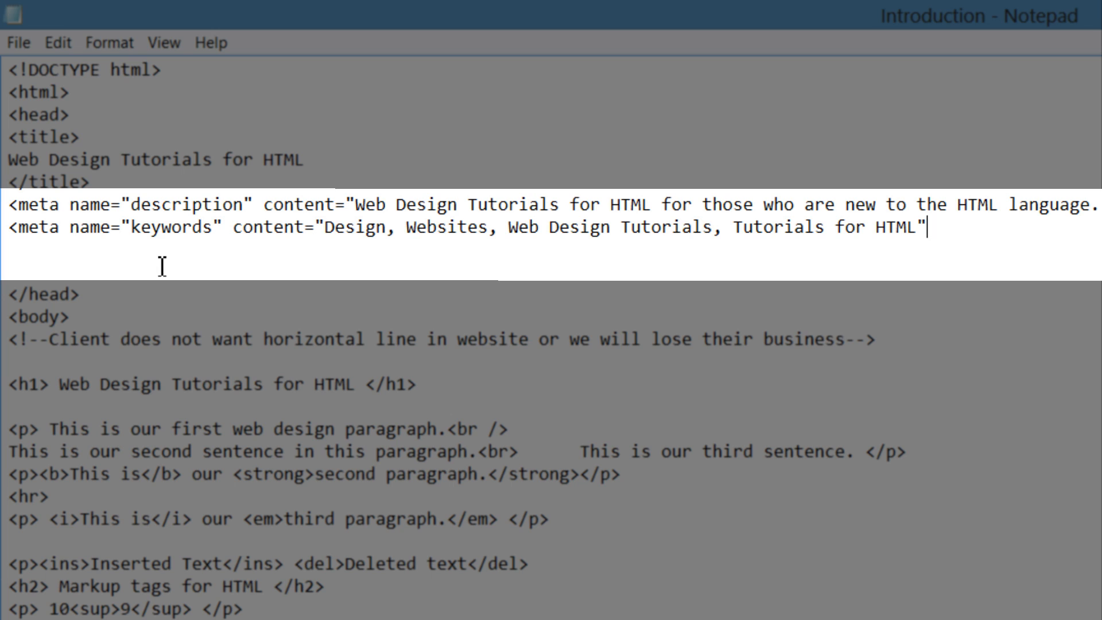
# Step: Close the keywords meta tag with > so it reads complete
pyautogui.write('>')
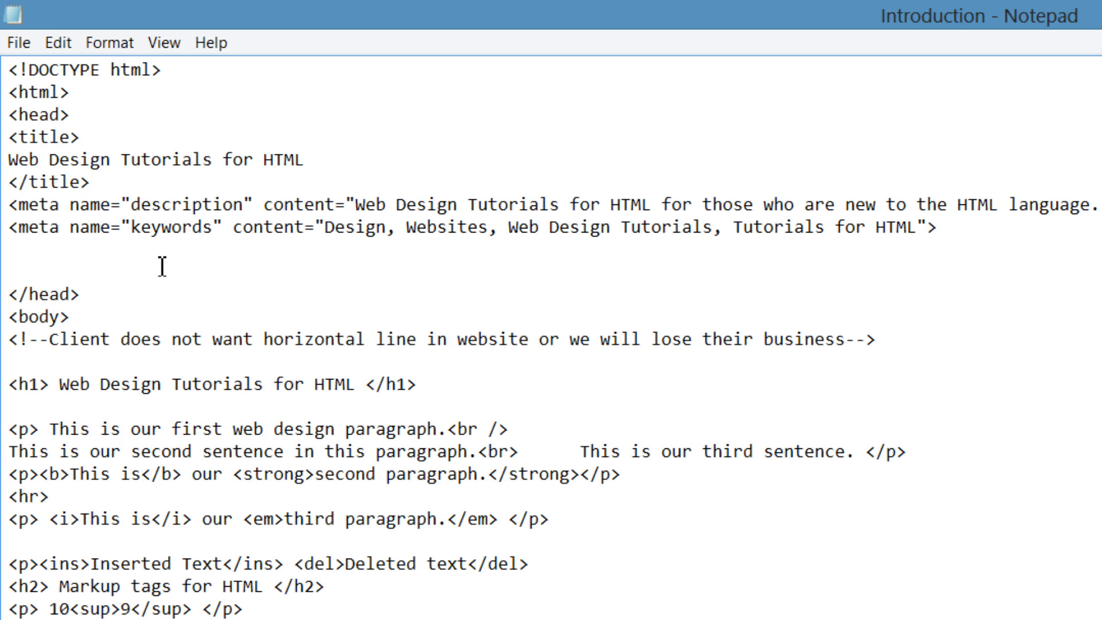
pyautogui.click(937, 226)
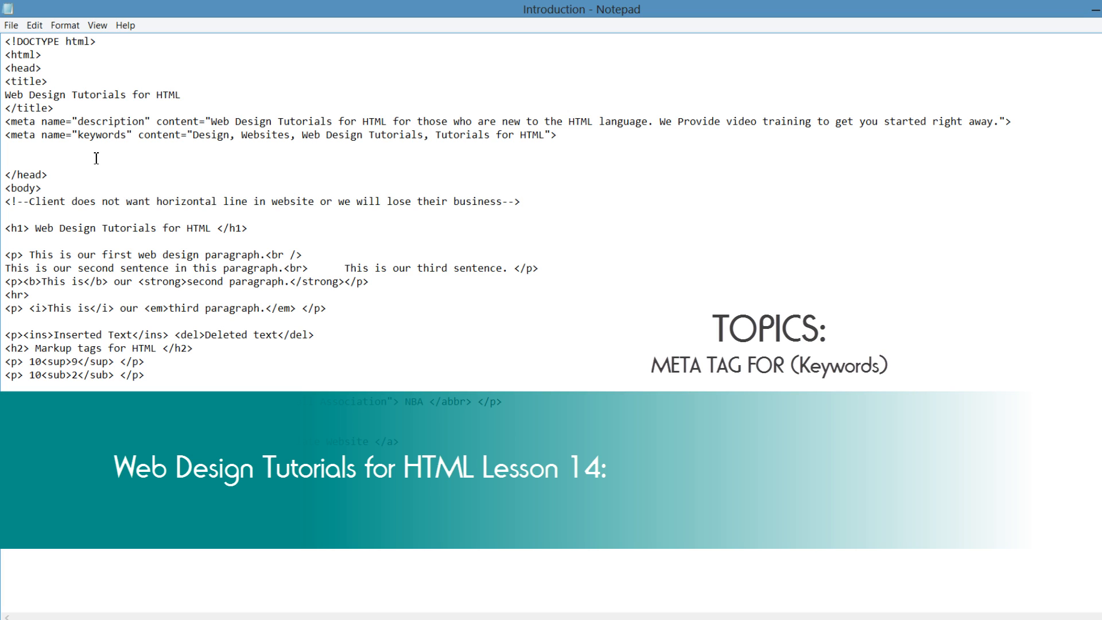
pyautogui.click(558, 134)
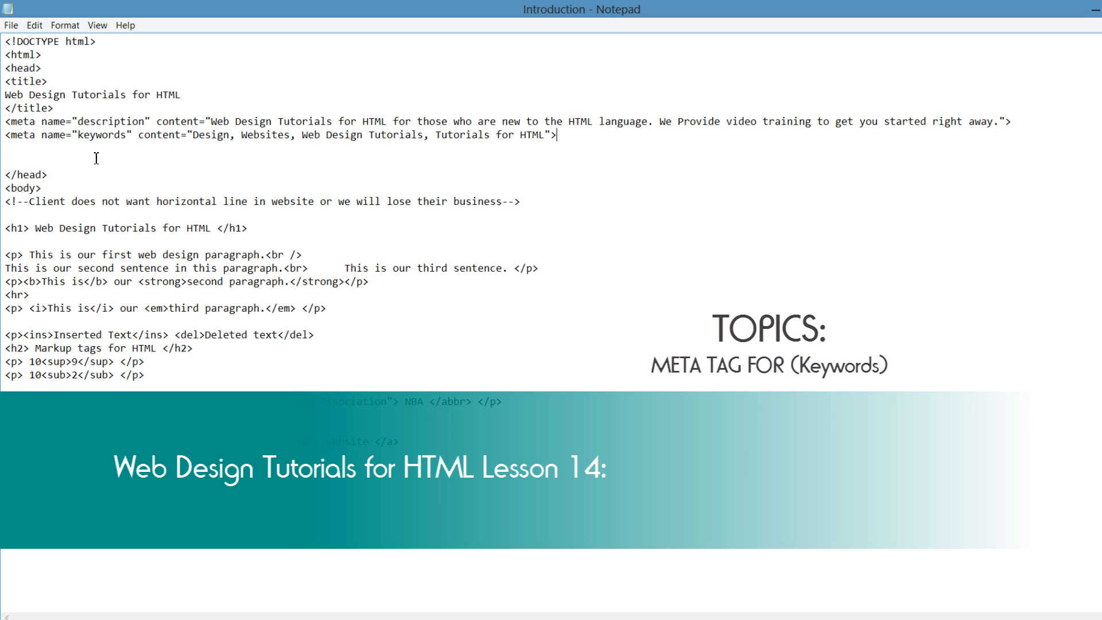